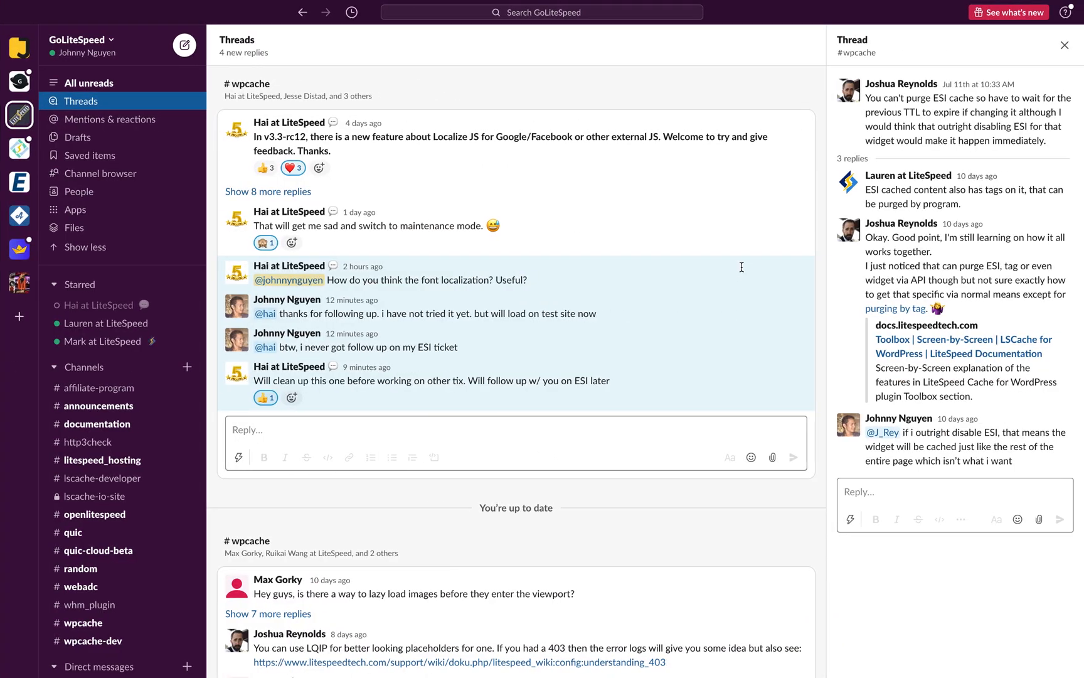
mouse_move(399, 267)
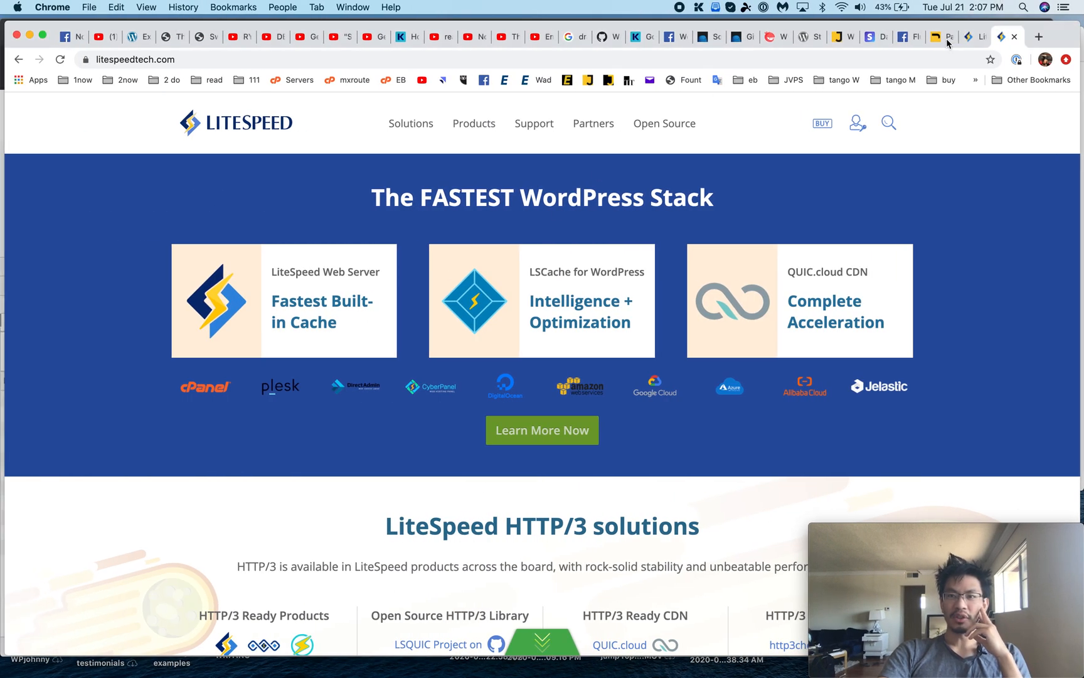
Step: Upgrade LiteSpeed Cache to the dev beta (v3.3-rc14) via Toolbox > Beta Test
click(938, 36)
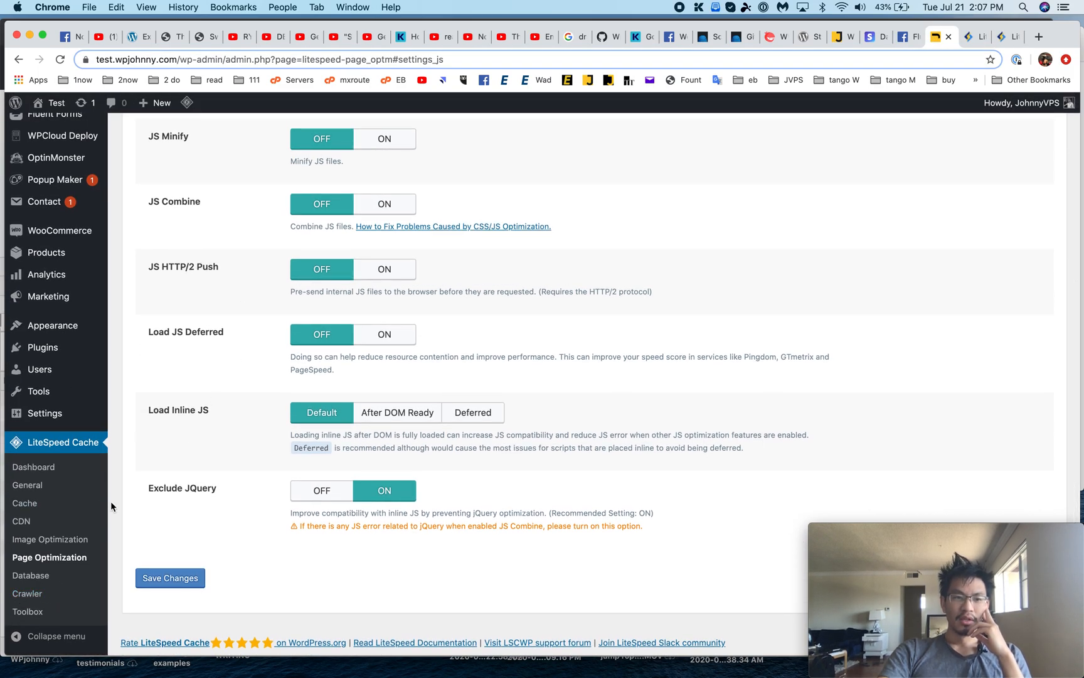
click(28, 611)
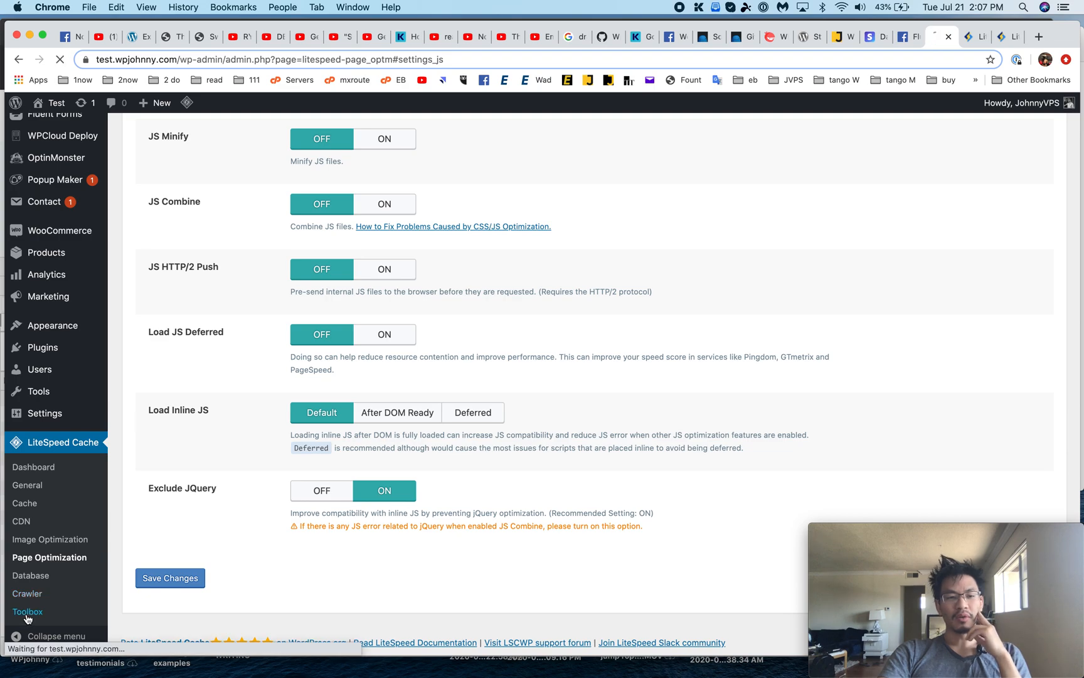
click(28, 611)
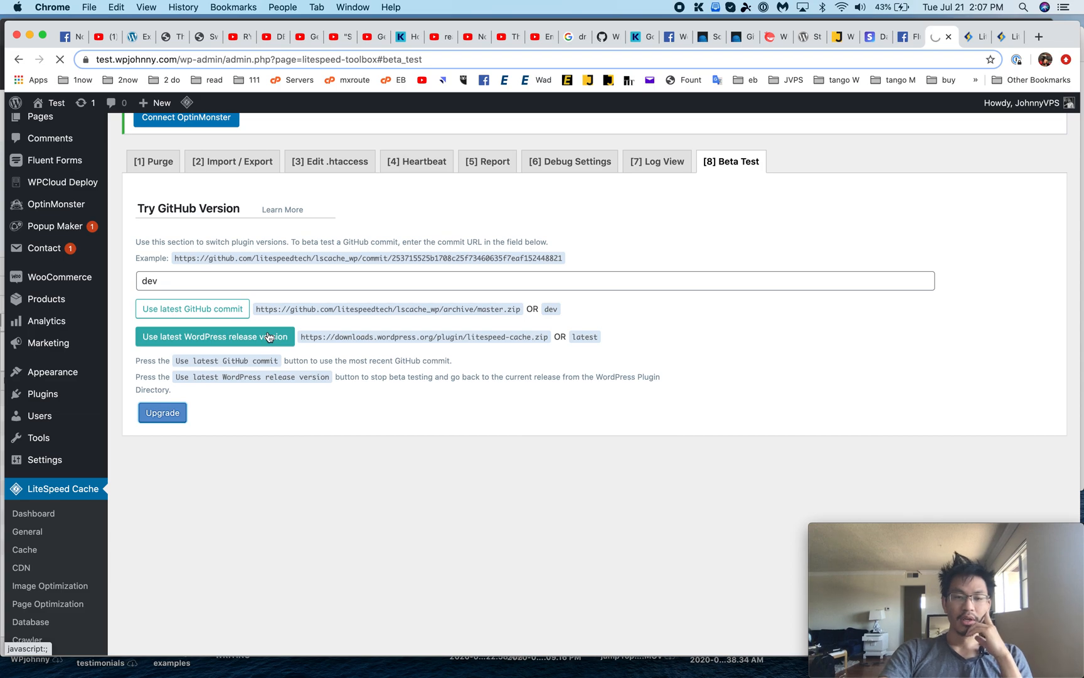
click(214, 336)
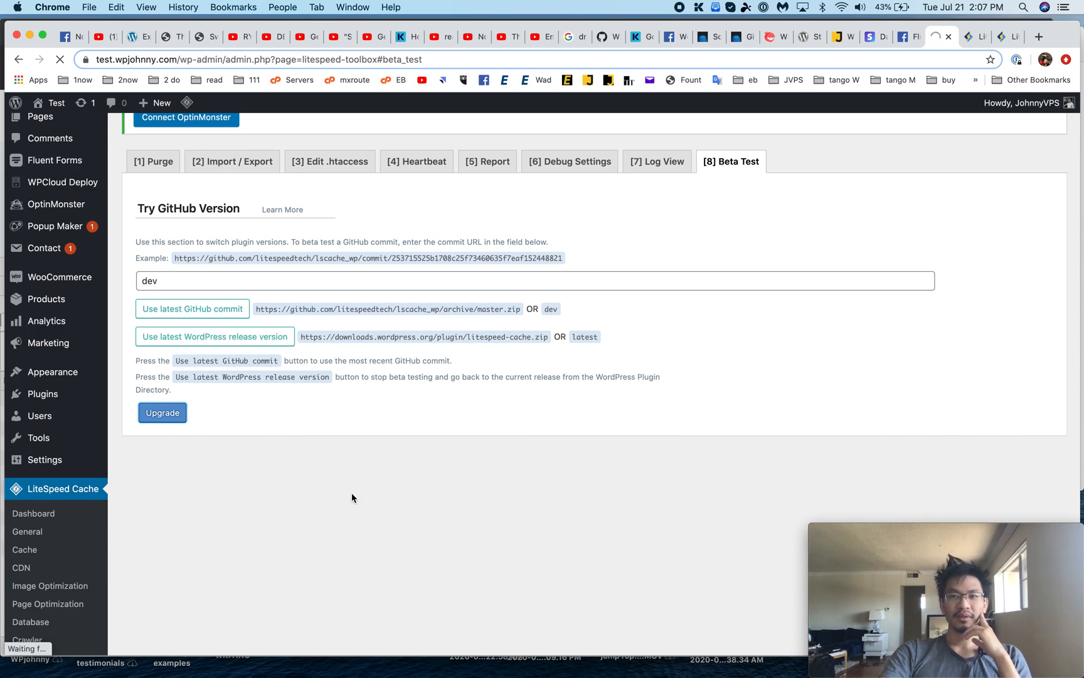
click(161, 412)
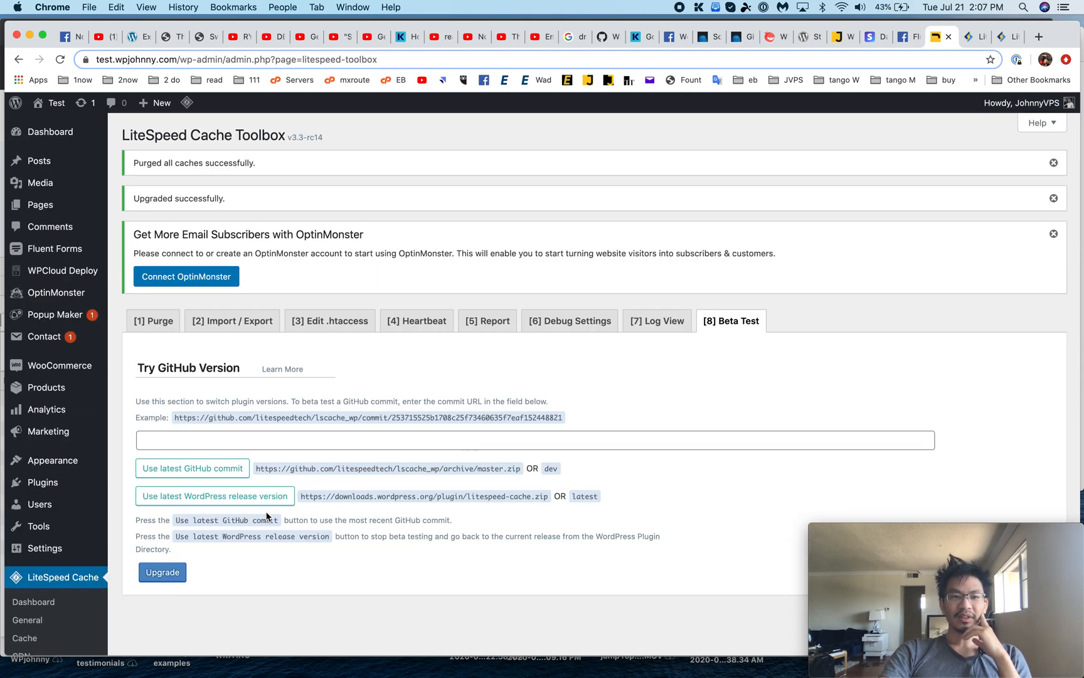
scroll(down, 3)
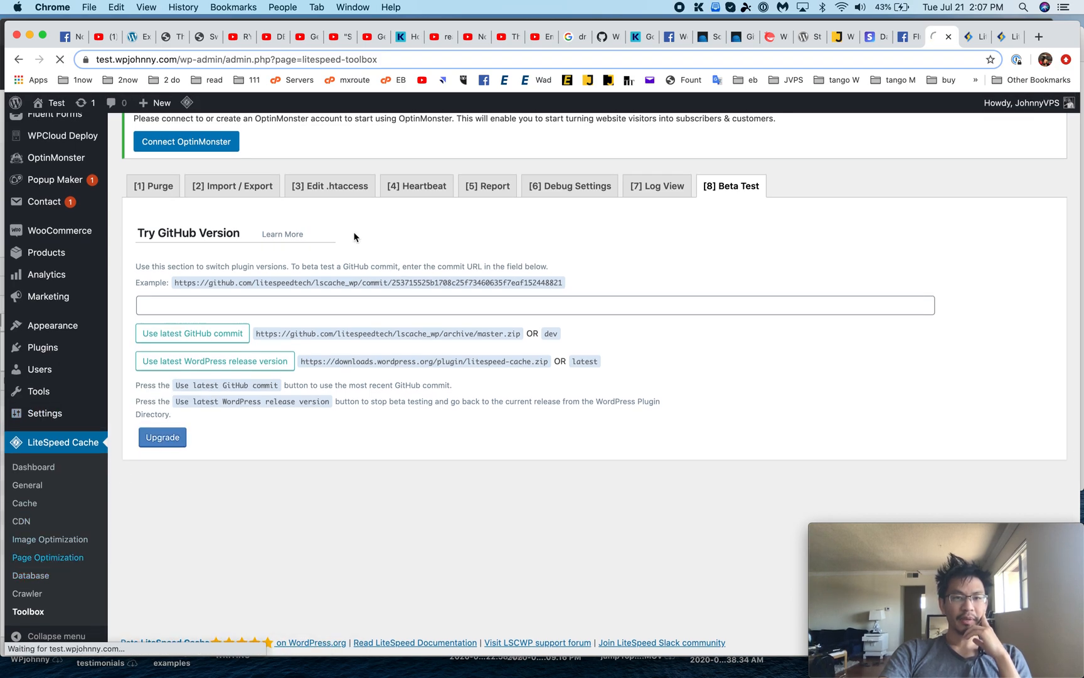
Step: Switch Localize JS on in Page Optimization > JS Settings and review its domain list
click(48, 557)
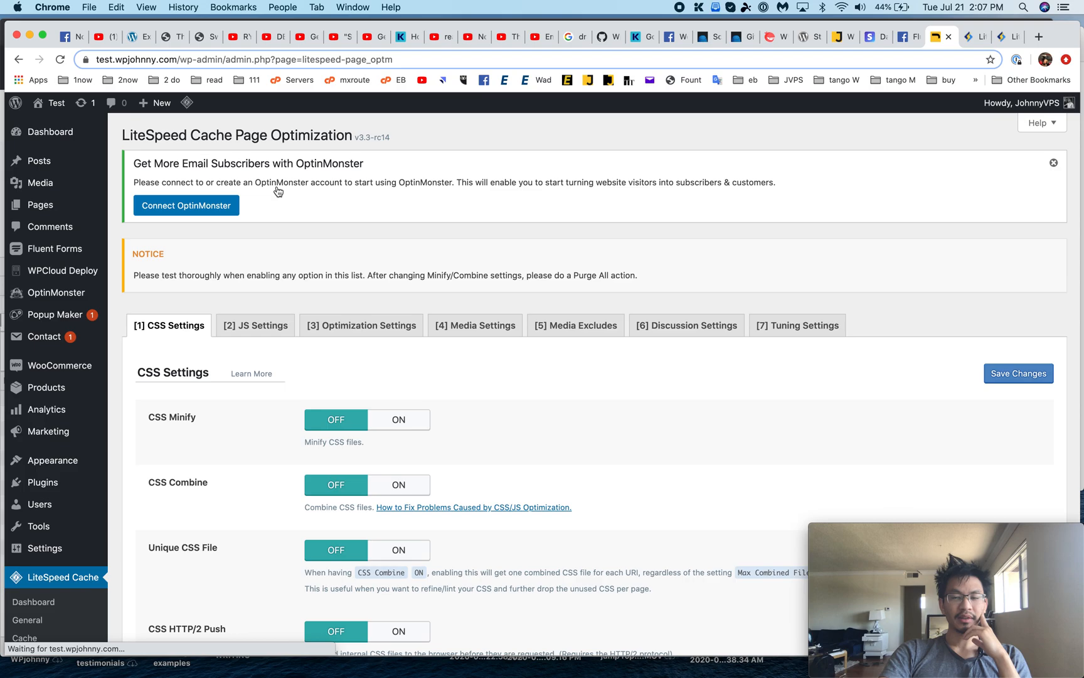
scroll(down, 3)
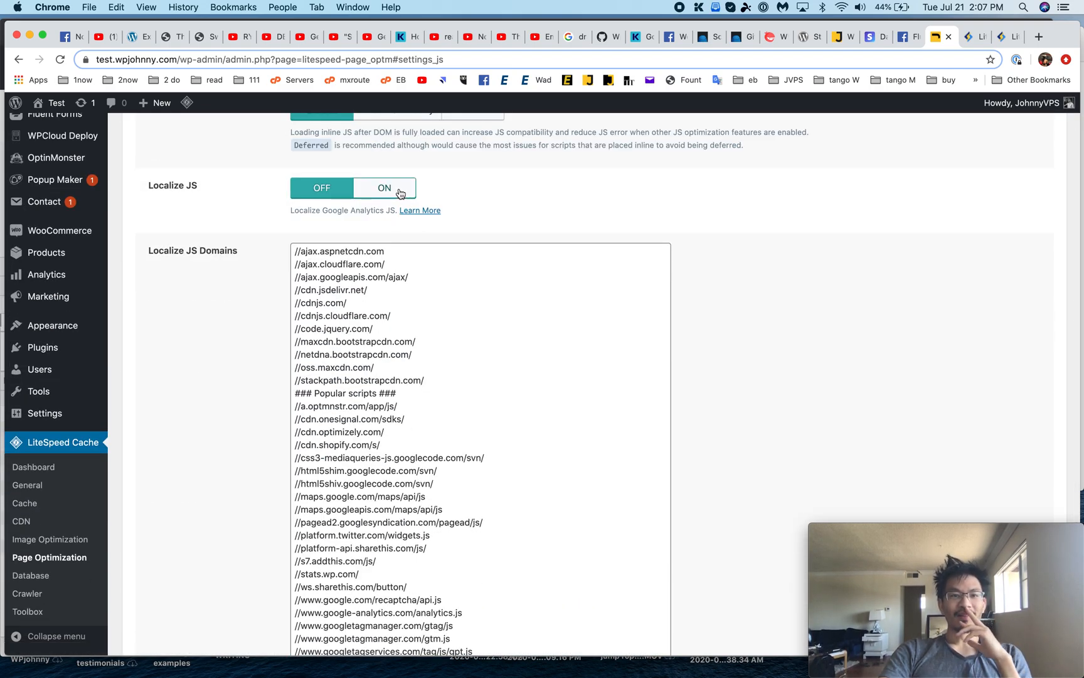
scroll(down, 3)
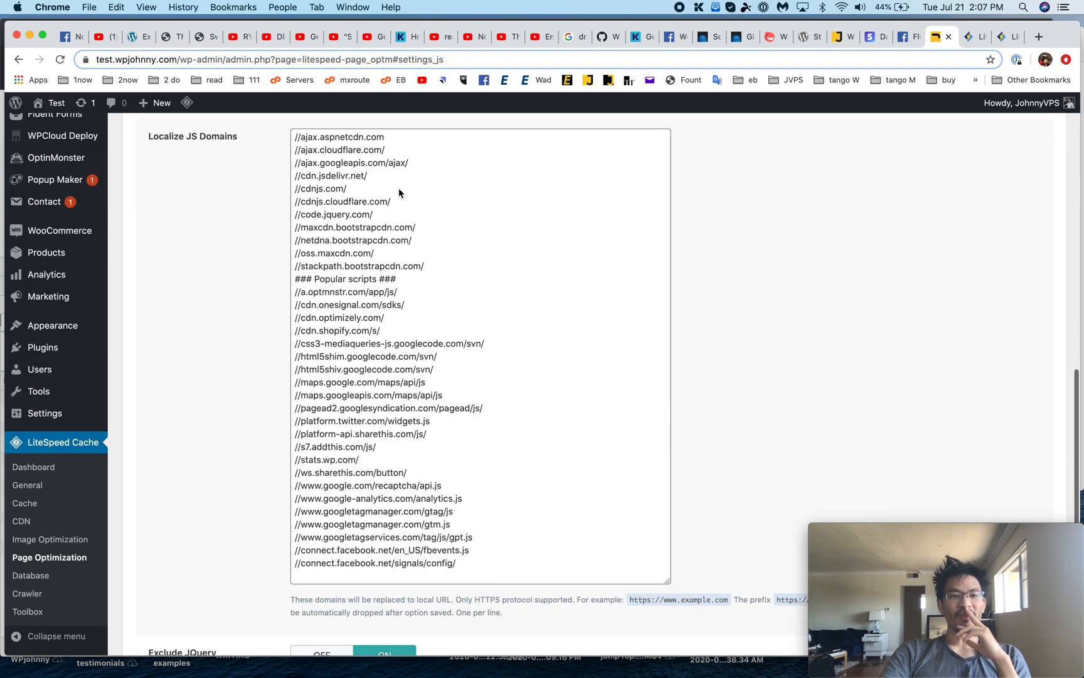
scroll(down, 3)
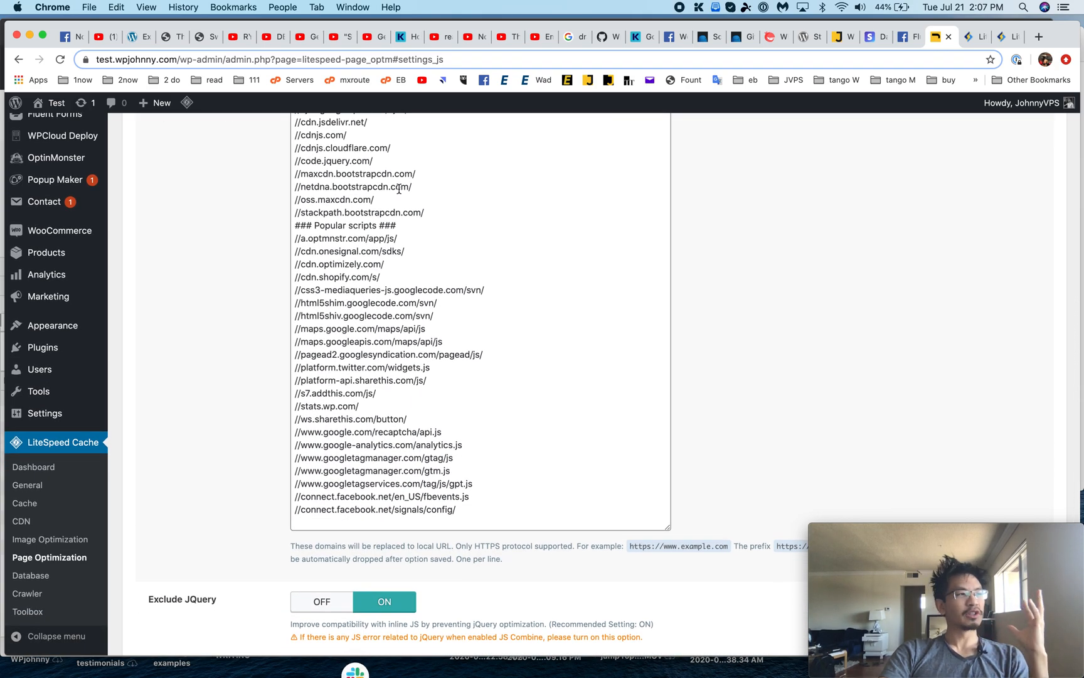
scroll(up, 3)
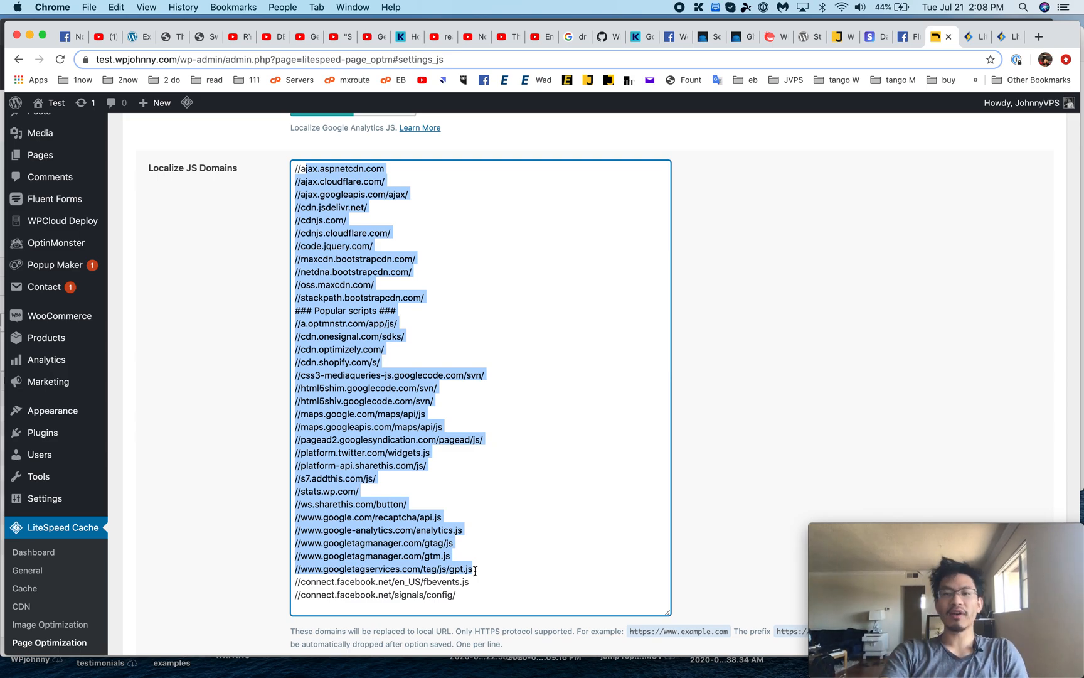
scroll(up, 3)
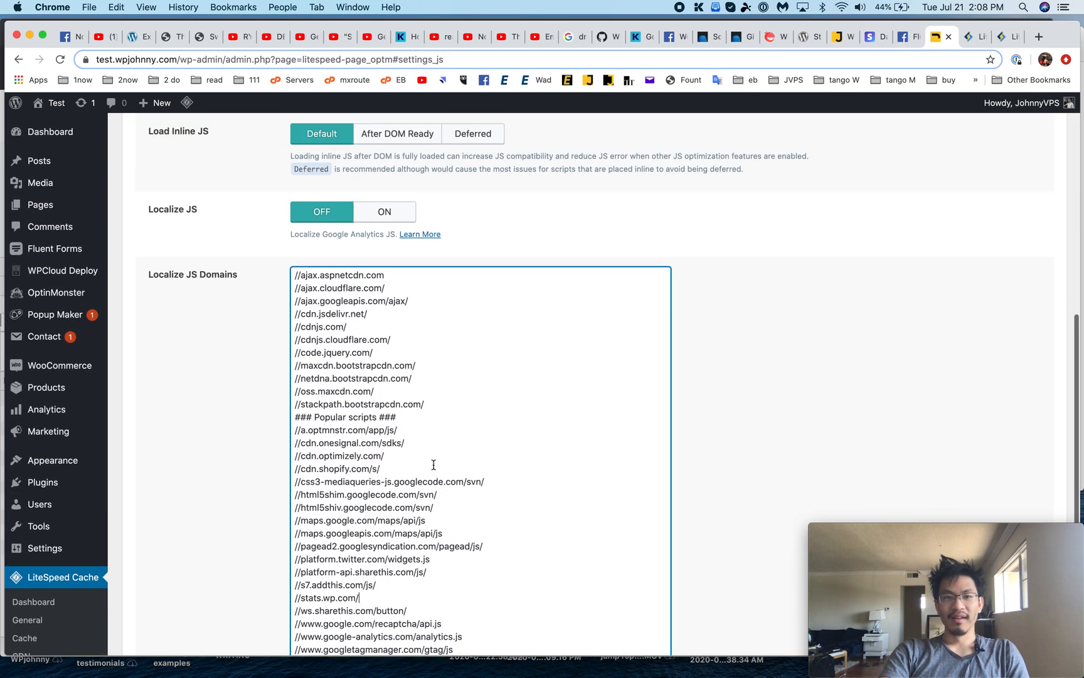
scroll(down, 3)
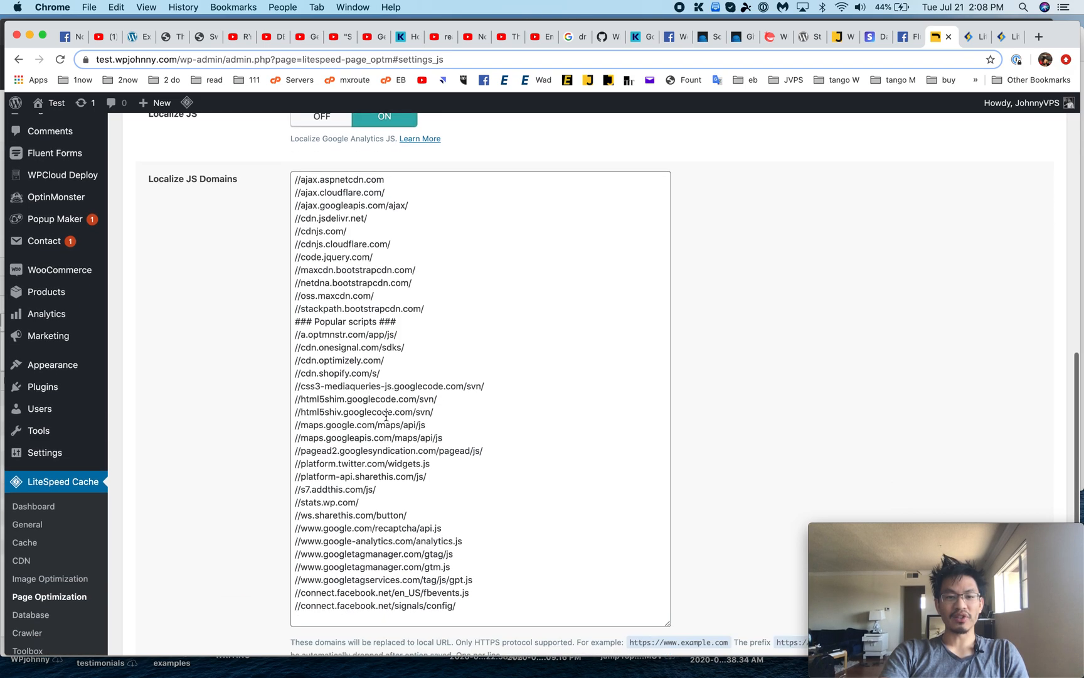
scroll(down, 3)
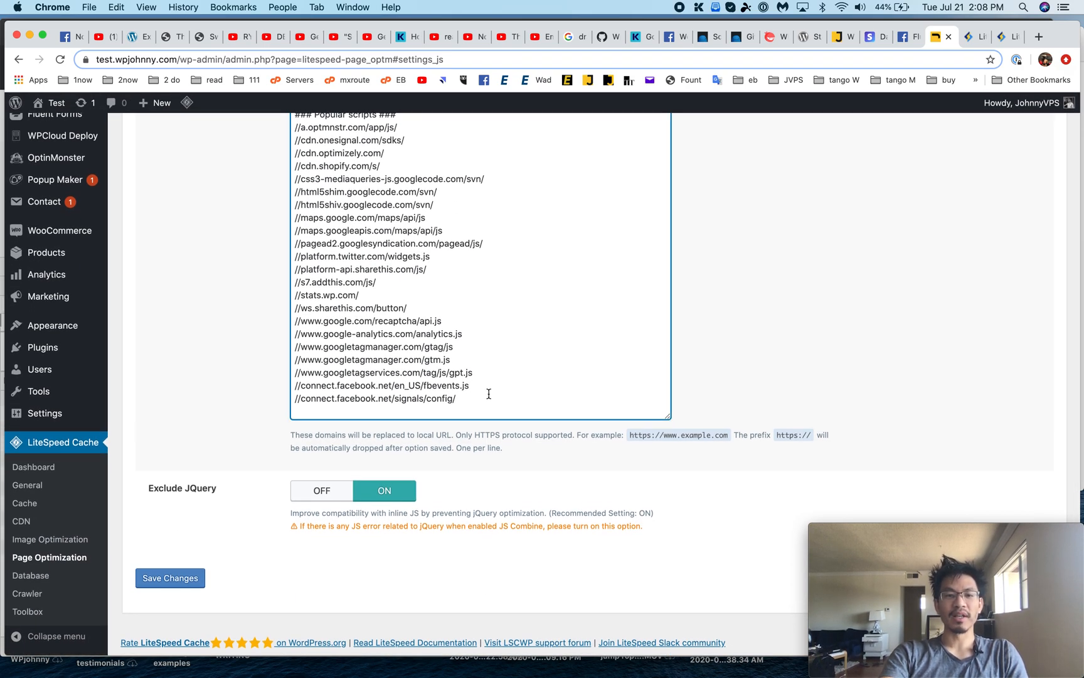
scroll(up, 3)
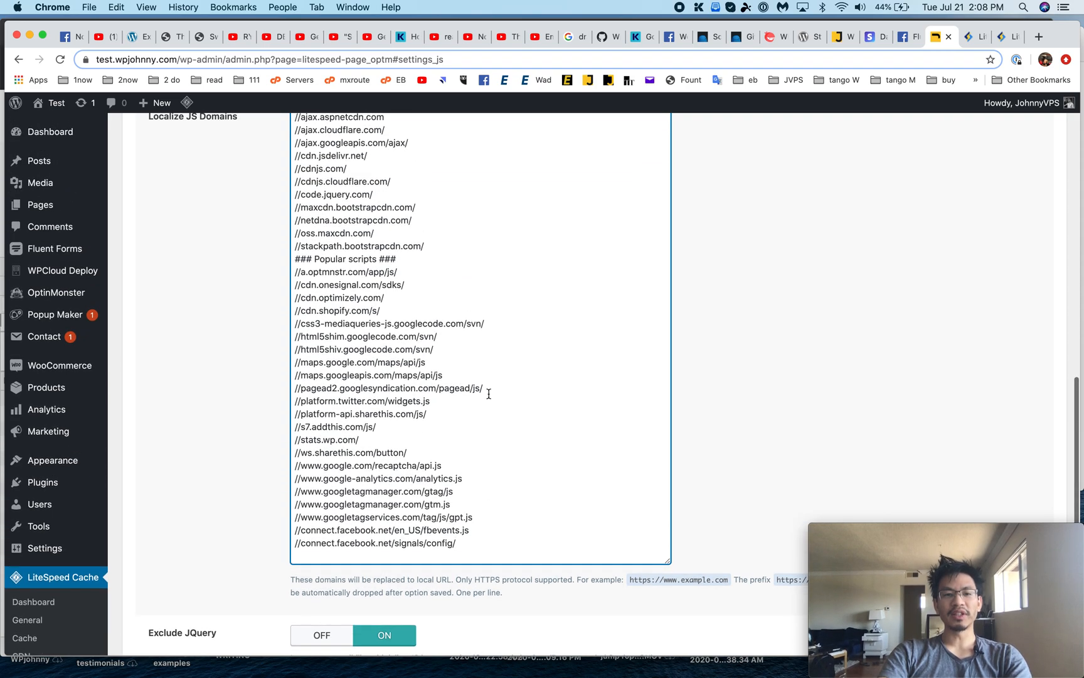
mouse_move(431, 437)
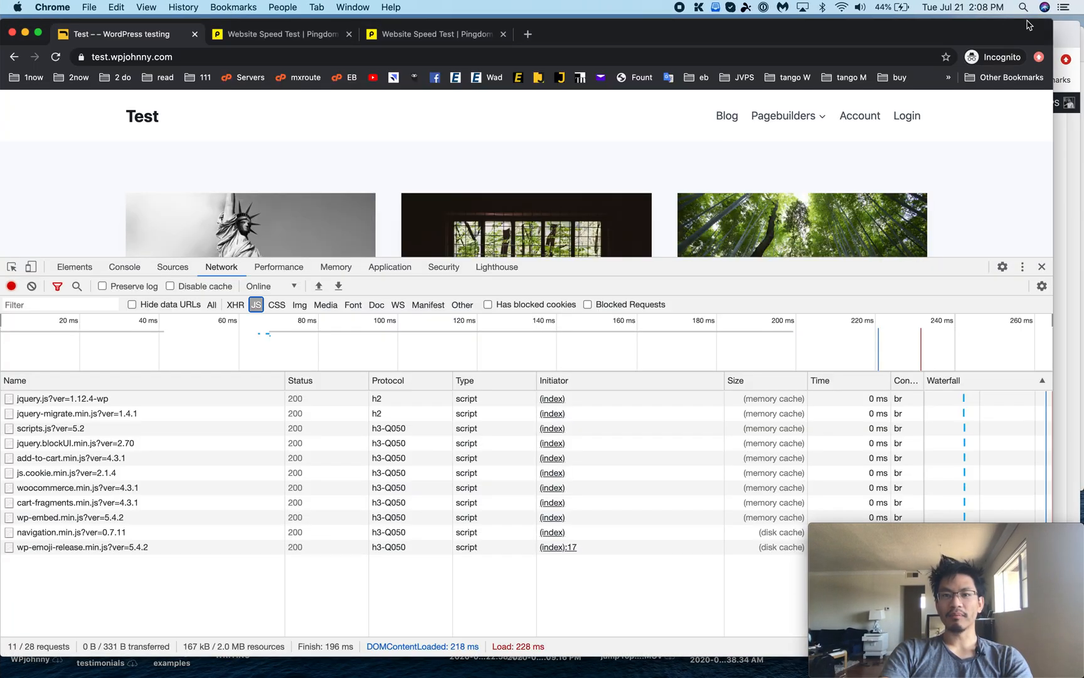
mouse_move(158, 428)
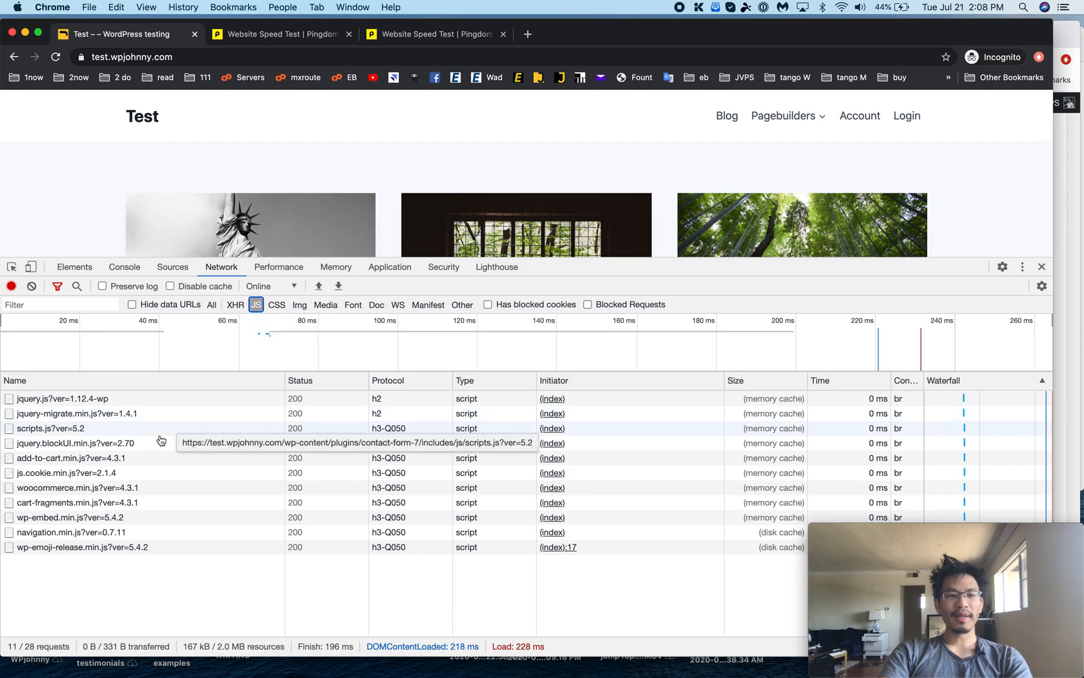
Step: Check the secure.gravatar.com origin in DevTools Sources, then view the avatar request's Network headers
click(172, 266)
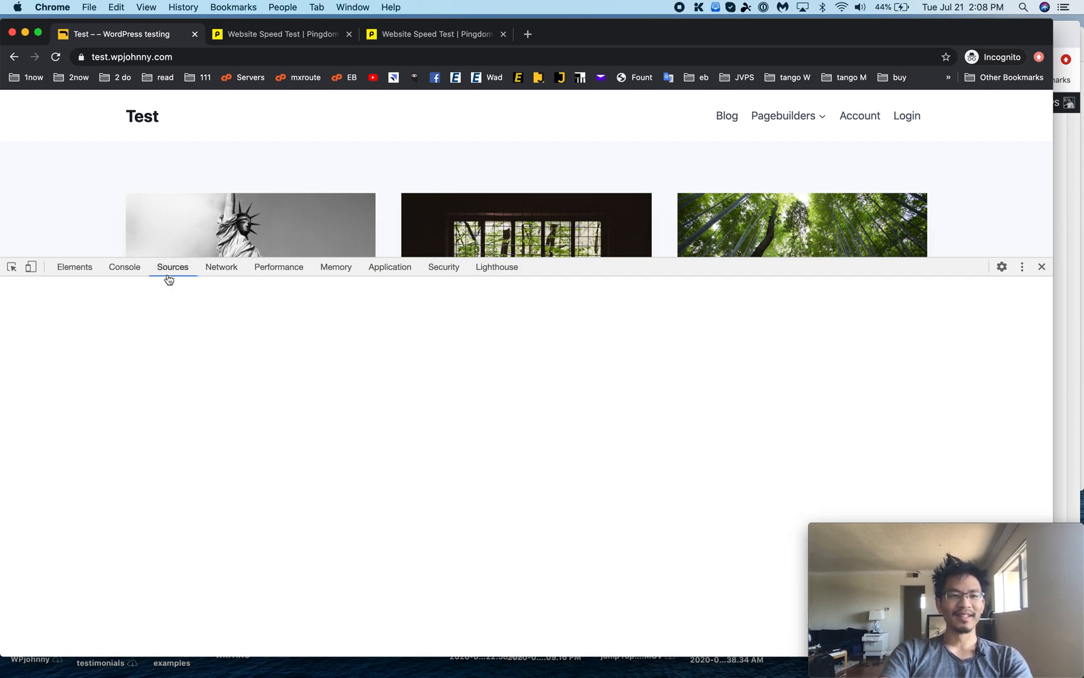
click(172, 266)
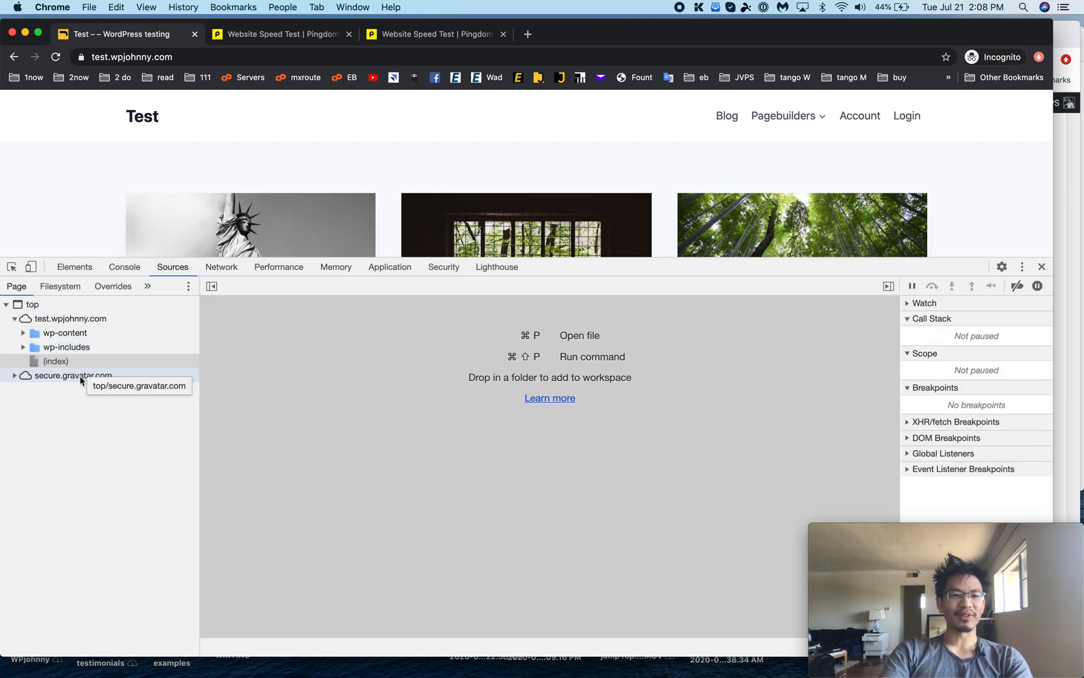
click(72, 375)
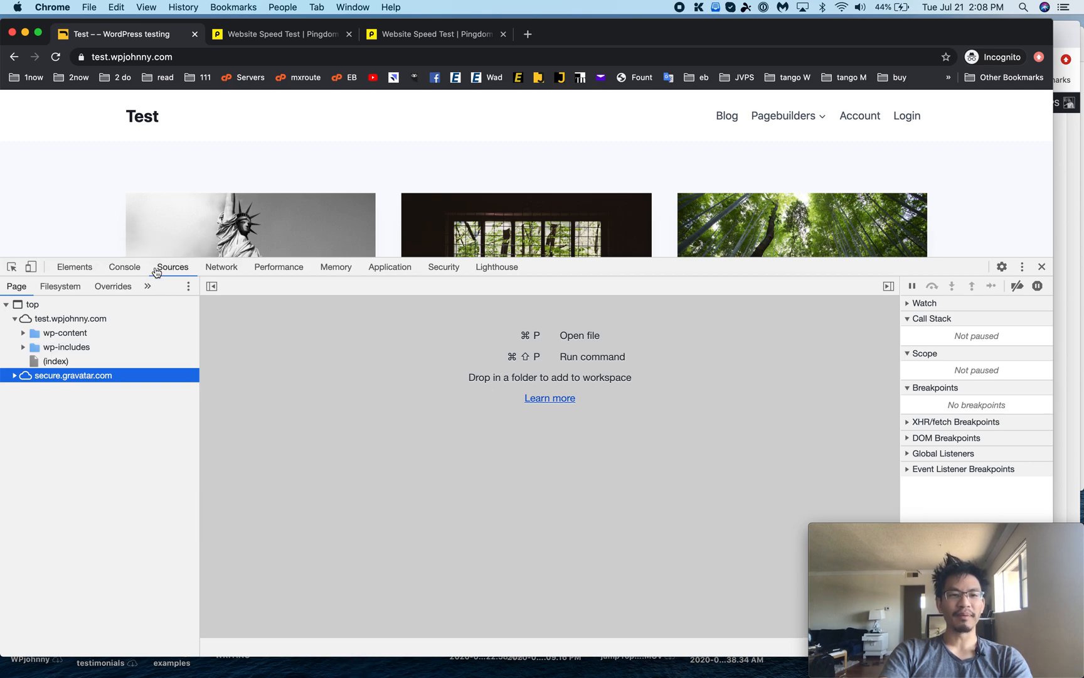
mouse_move(123, 267)
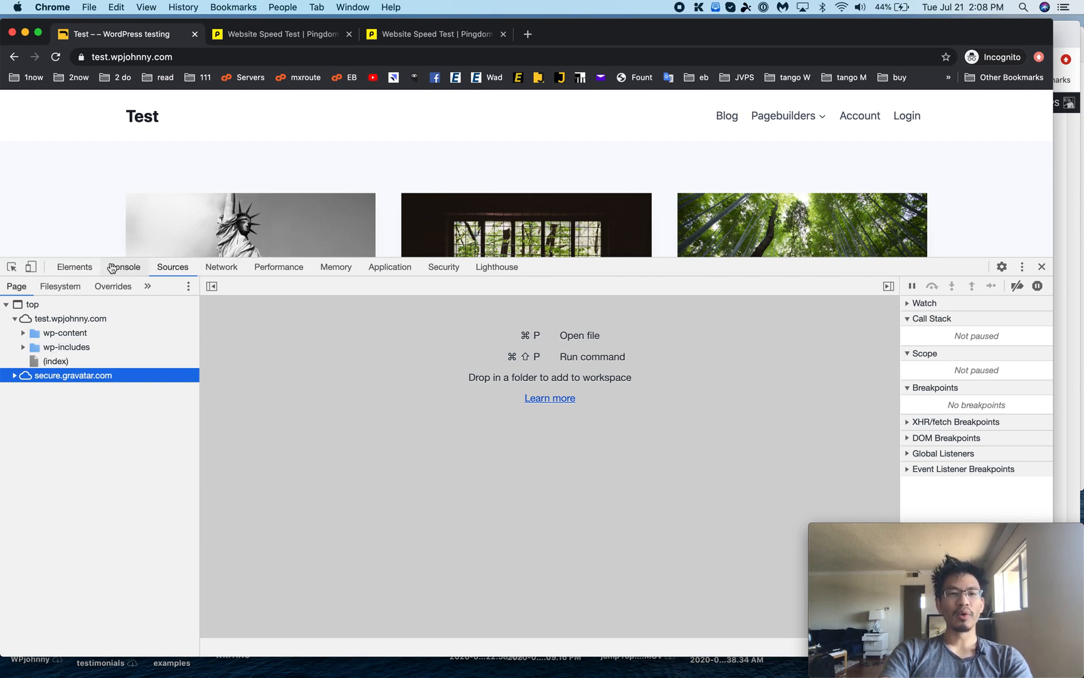
click(222, 266)
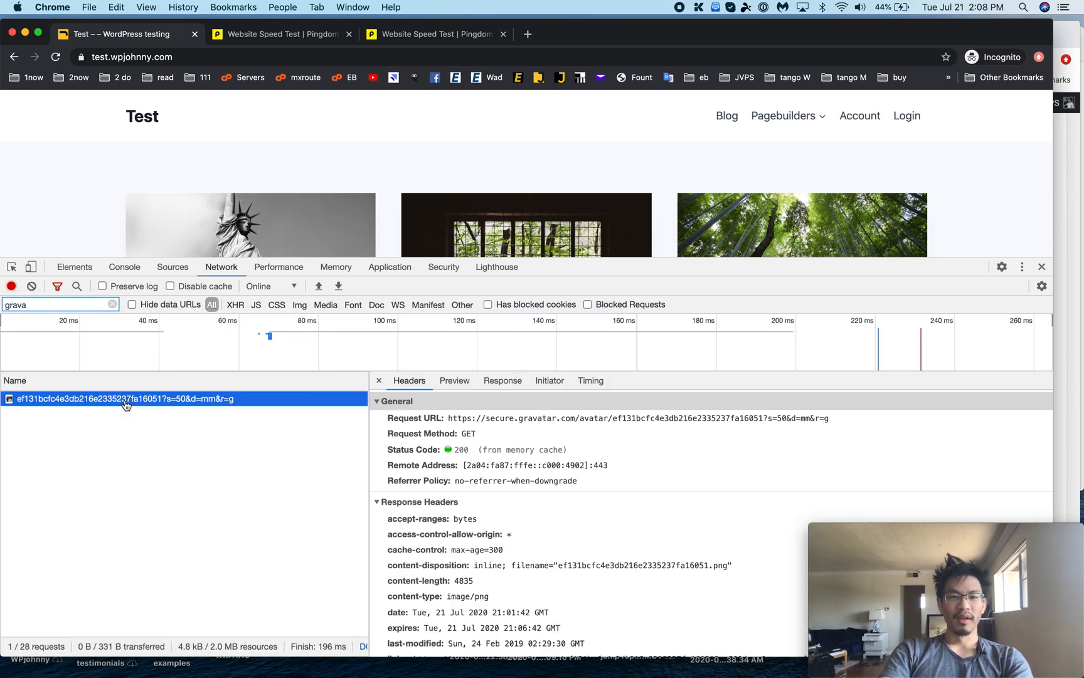
click(378, 381)
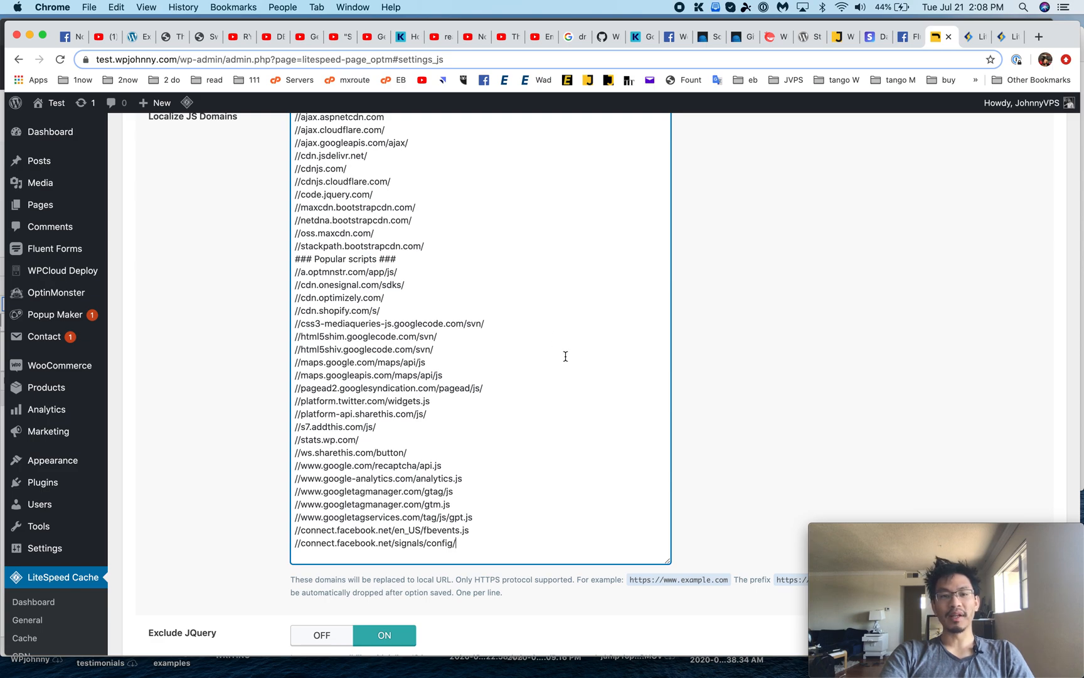
Step: Save the JS Settings with Localize JS enabled and confirm the Options saved notice
scroll(down, 3)
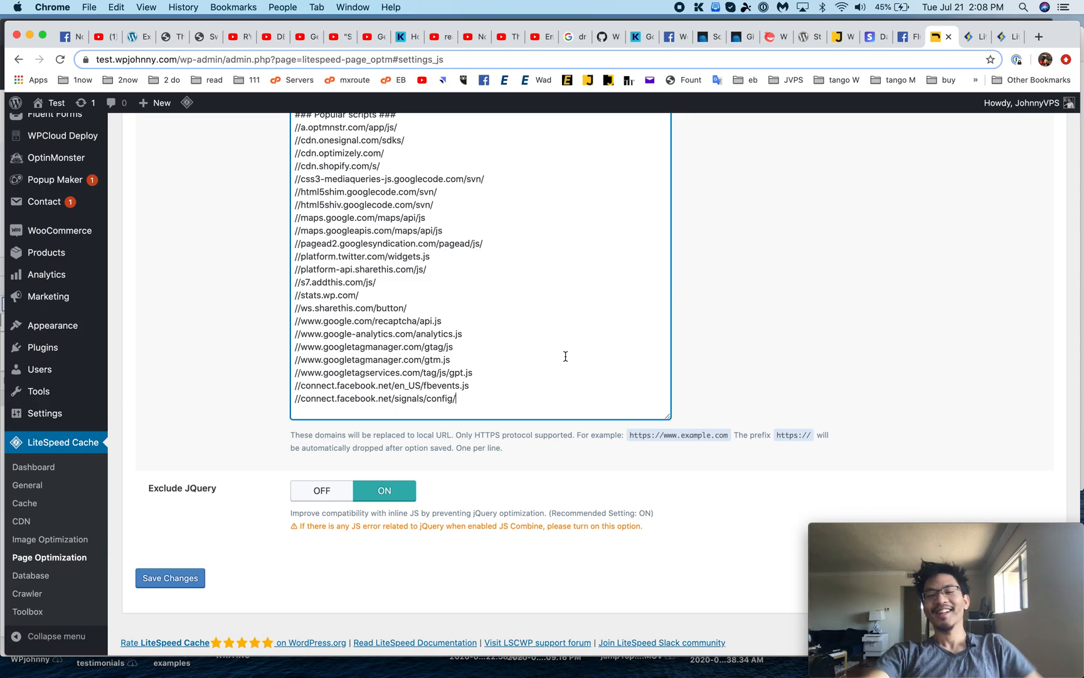
mouse_move(793, 217)
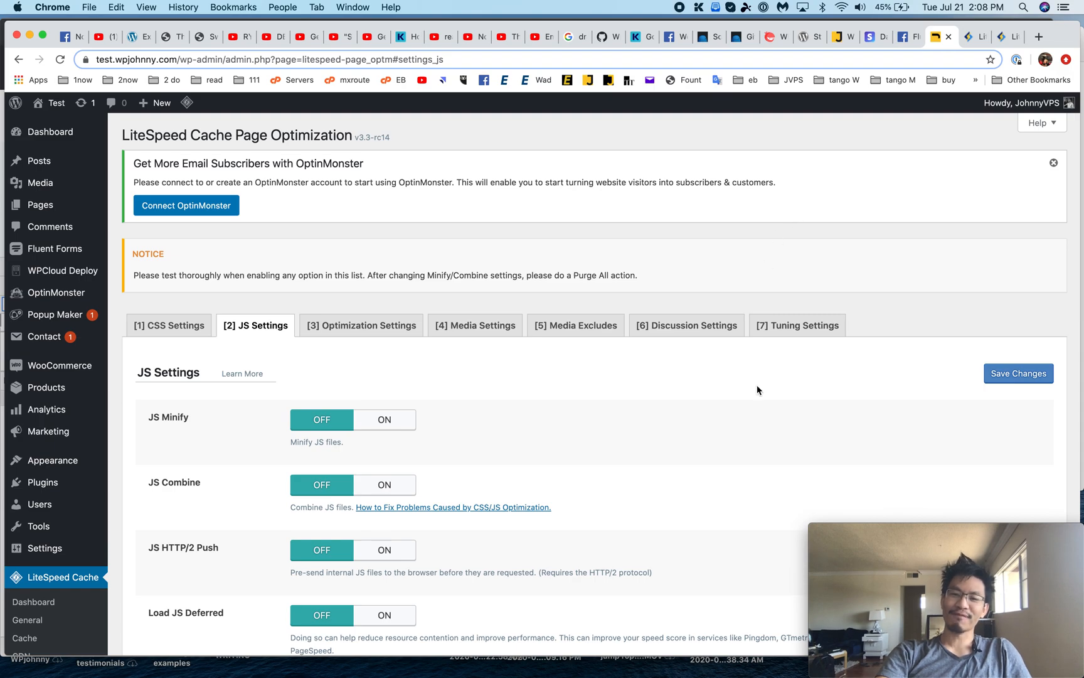
click(1017, 373)
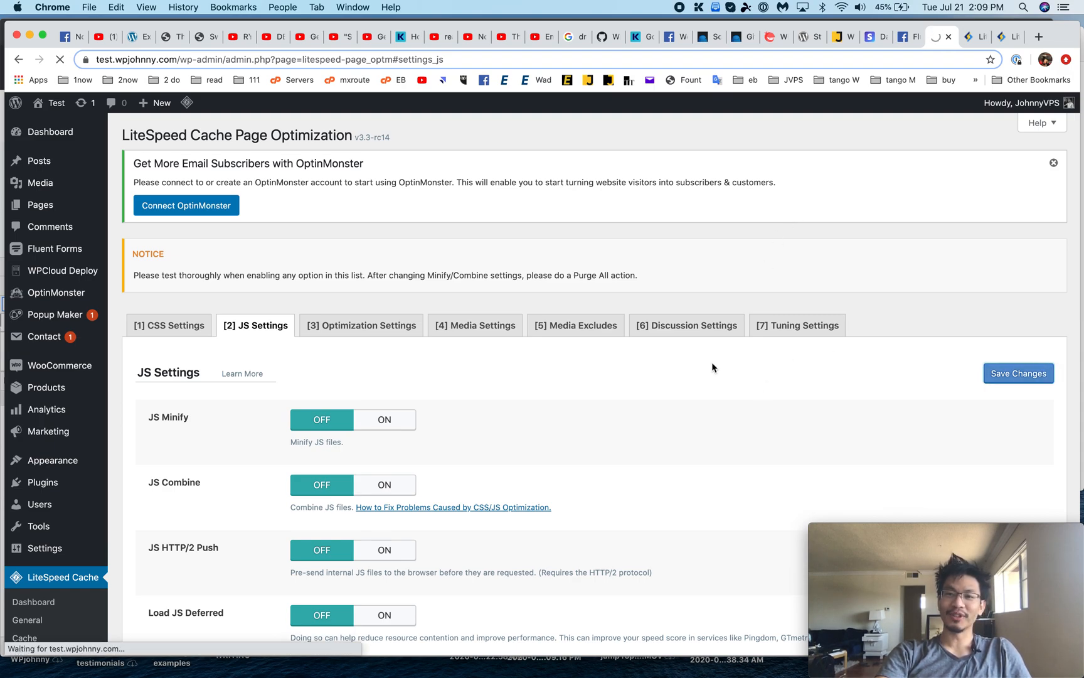
click(1018, 373)
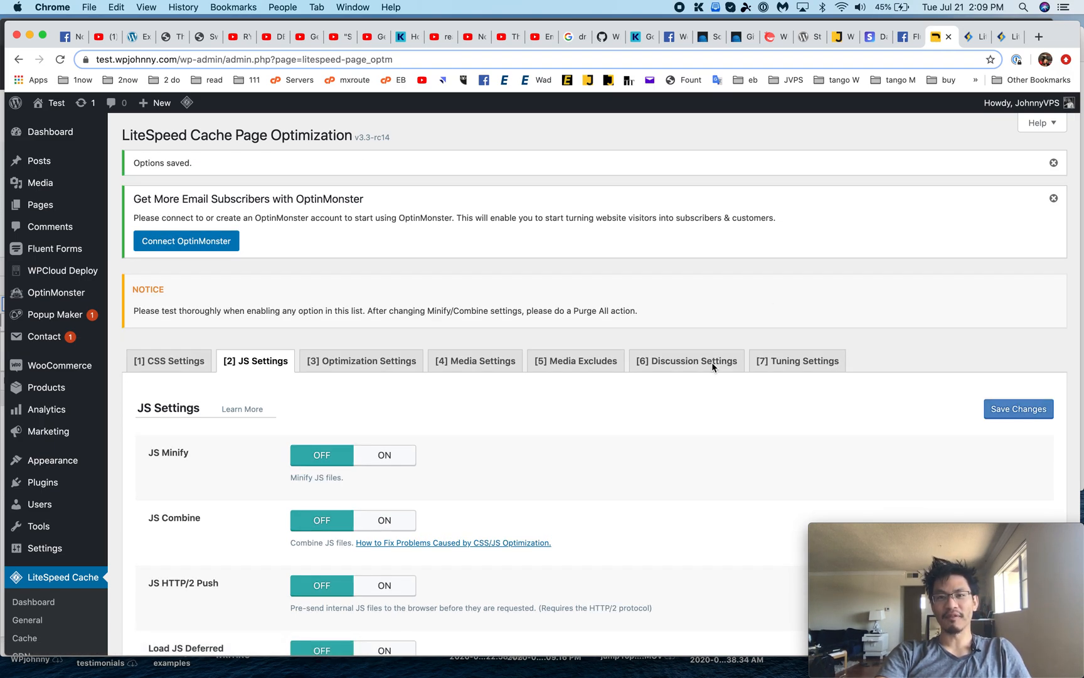
mouse_move(680, 8)
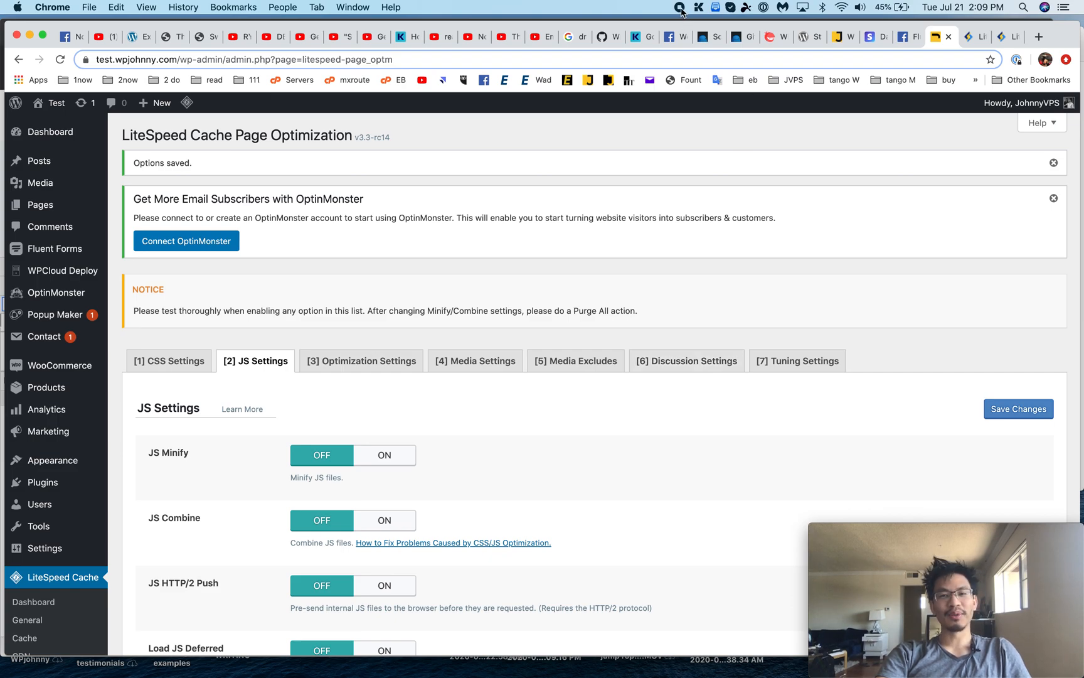